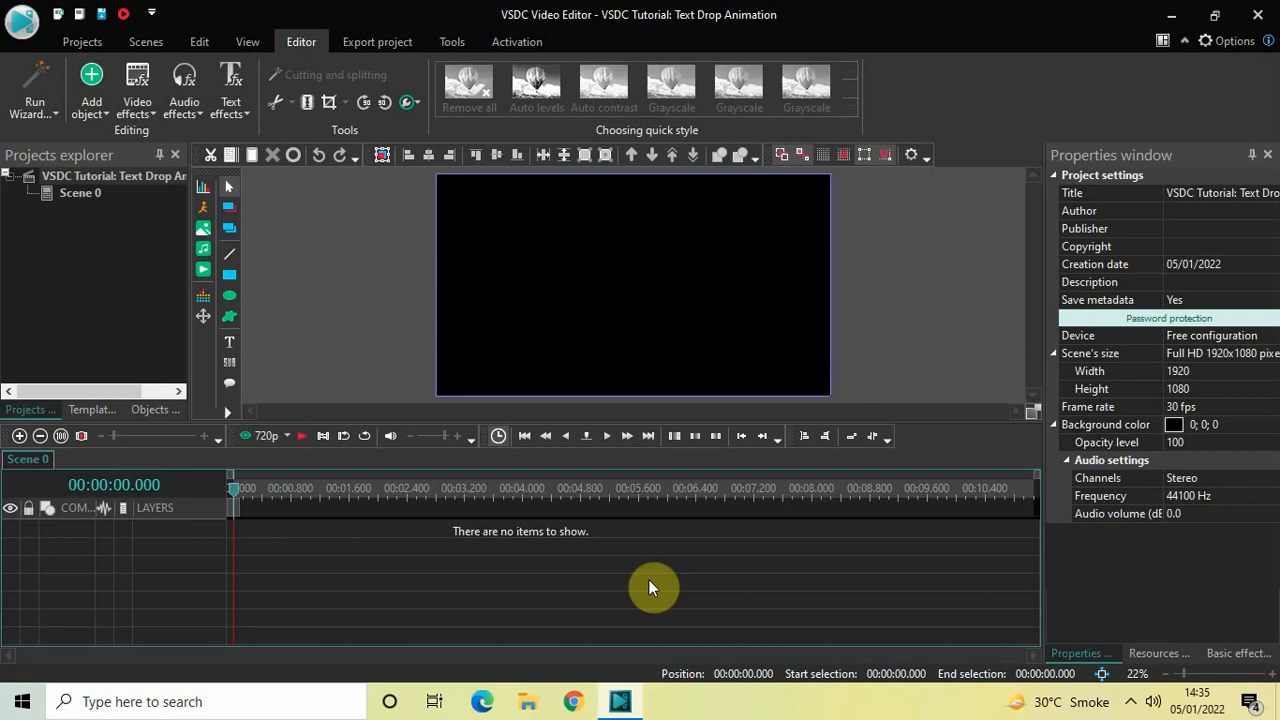
pyautogui.moveTo(547, 307)
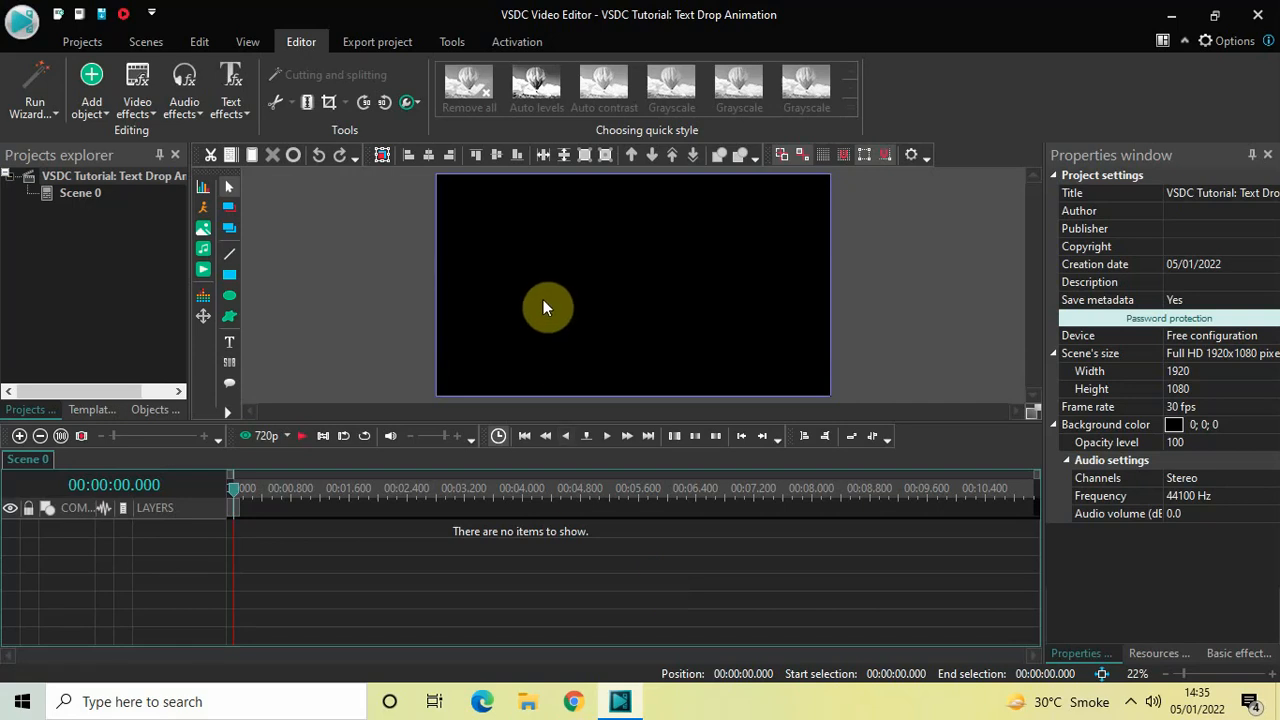
pyautogui.moveTo(400, 247)
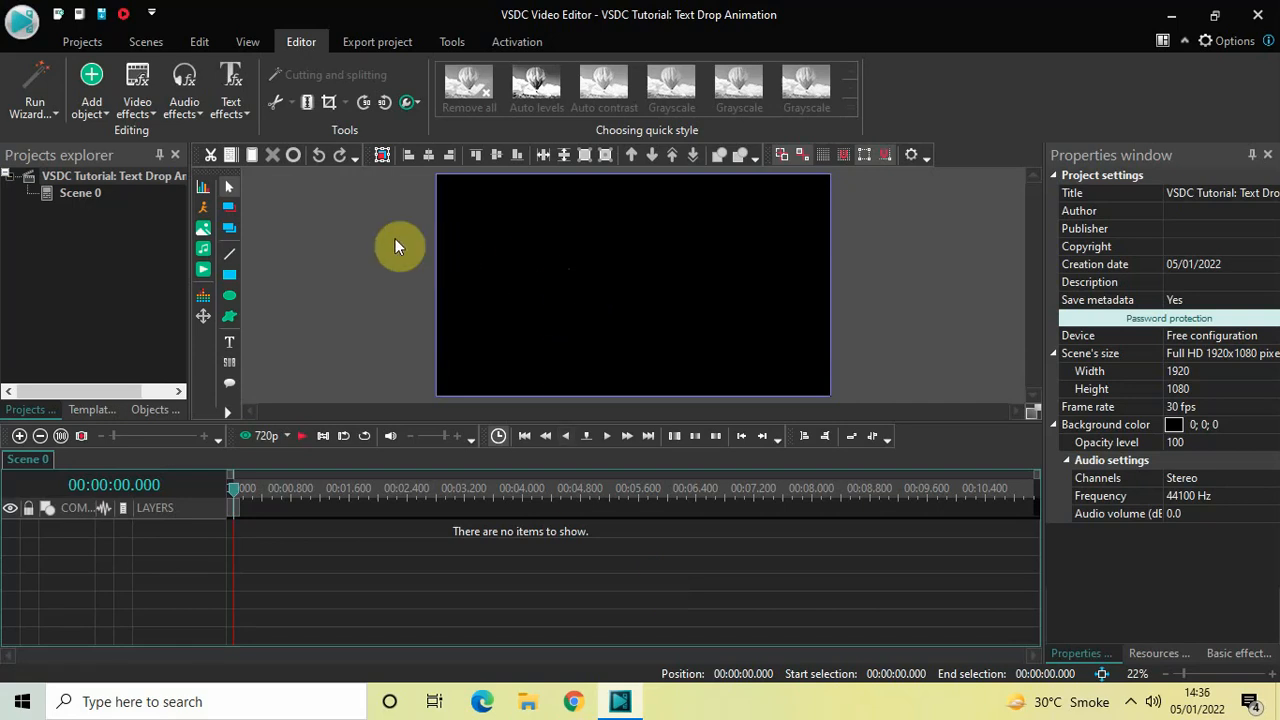
# Step: Pick the Text tool to begin placing a new text object on the black scene
pyautogui.click(91, 88)
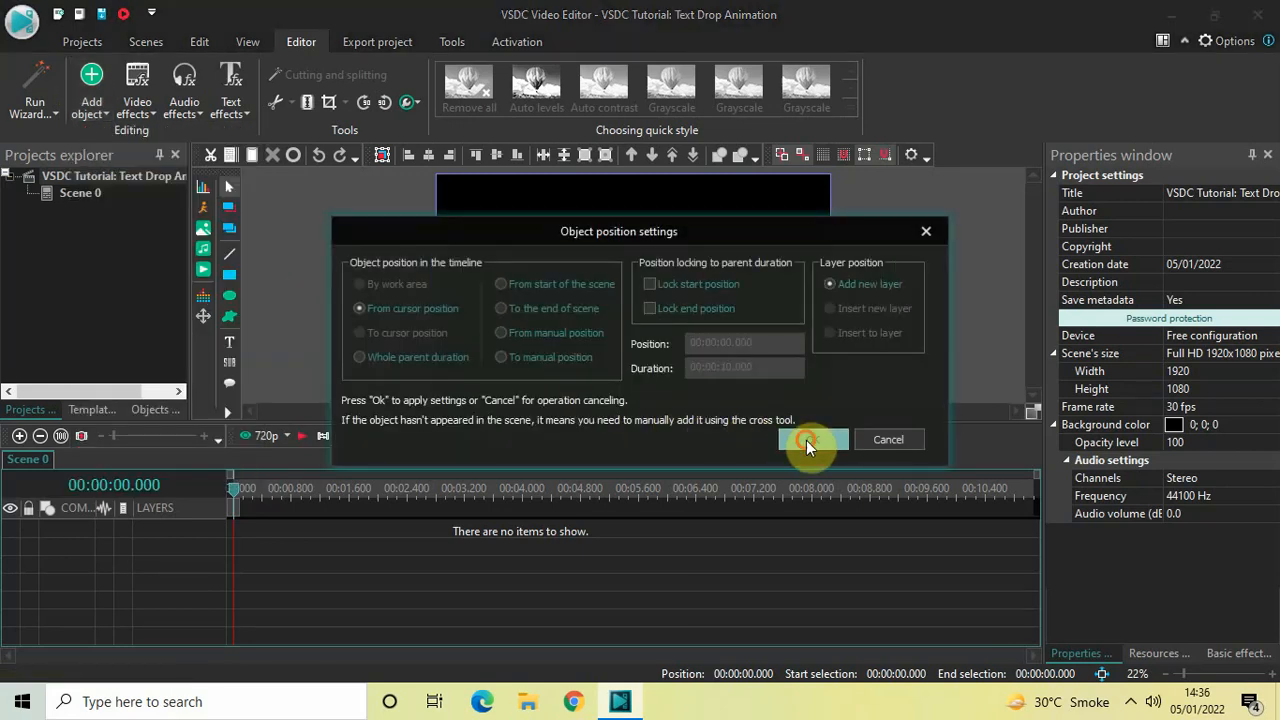
# Step: Draw a text box, expand it to the full 1920x1080 frame, and type 'Text Drop Animation'
pyautogui.click(810, 440)
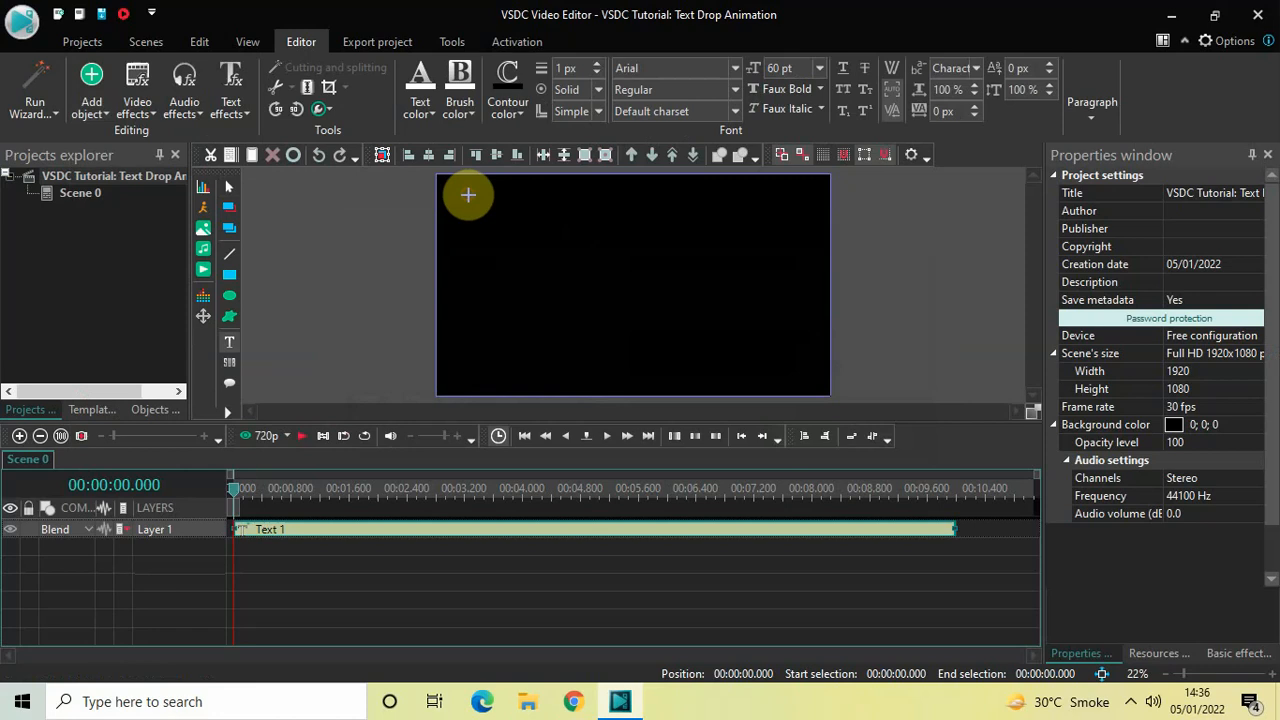
pyautogui.moveTo(468, 195); pyautogui.dragTo(778, 381)
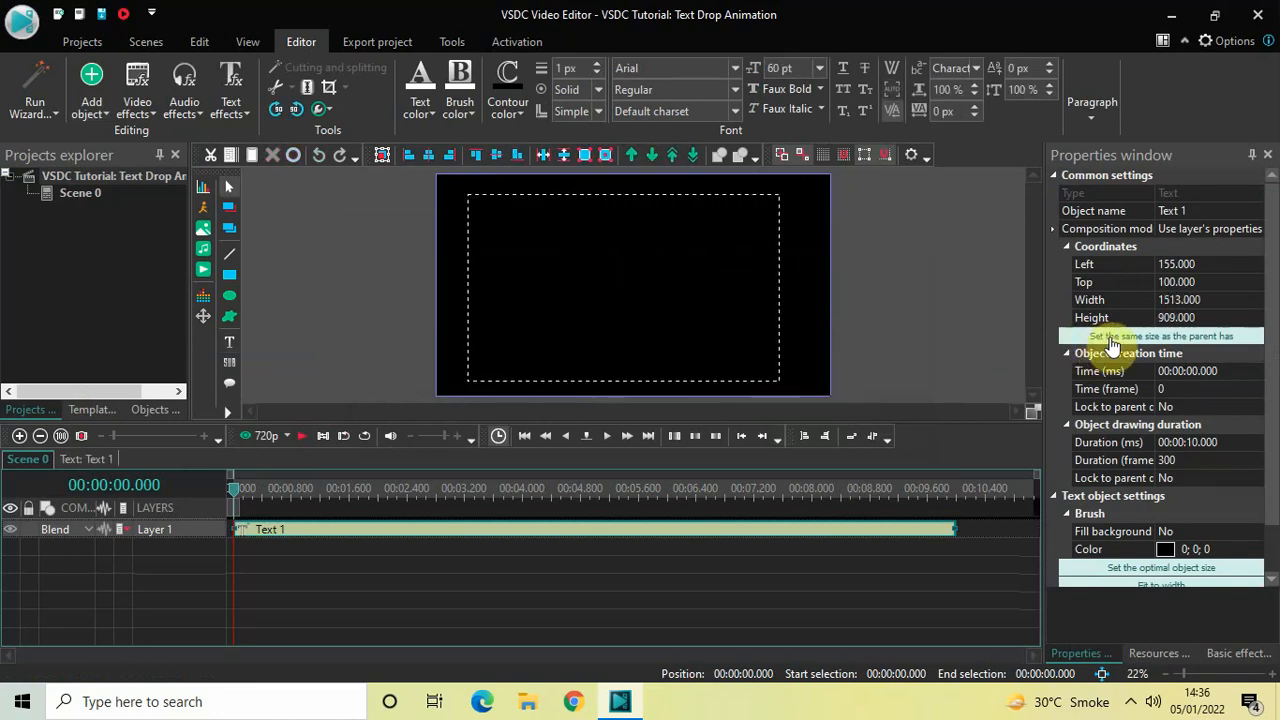
pyautogui.moveTo(1113, 342)
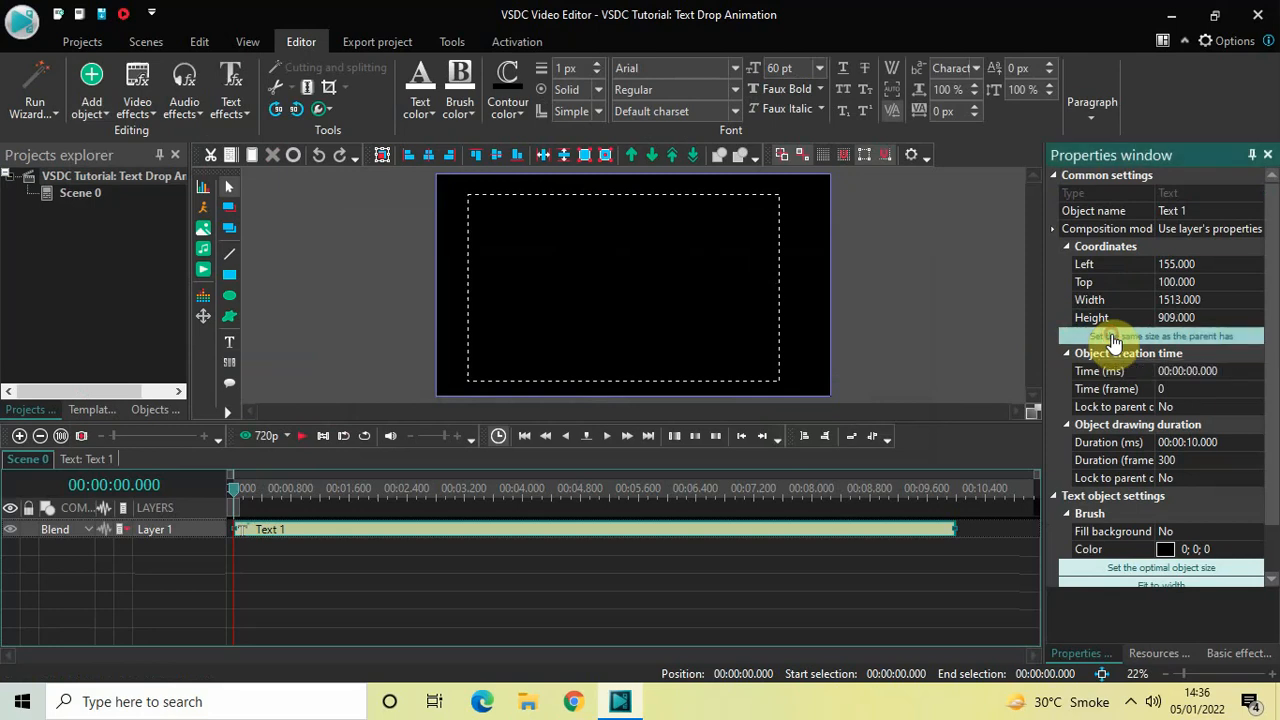
pyautogui.click(1161, 335)
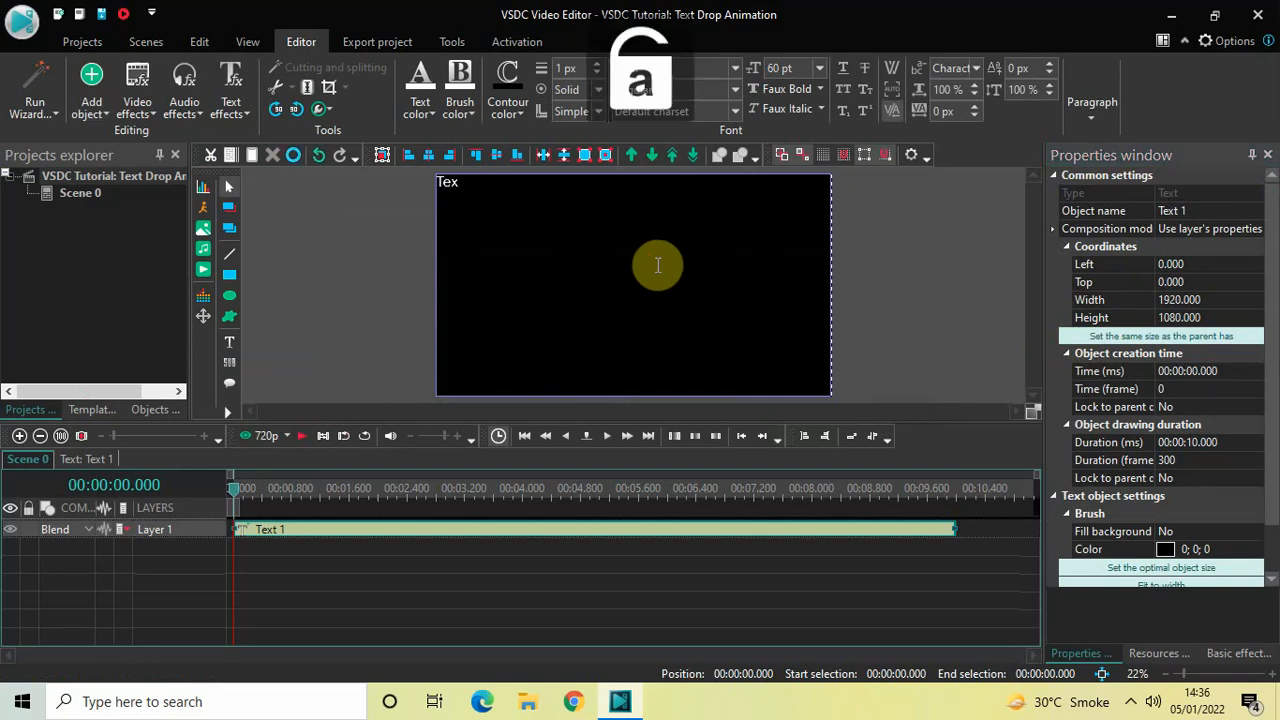
pyautogui.write('Text DR')
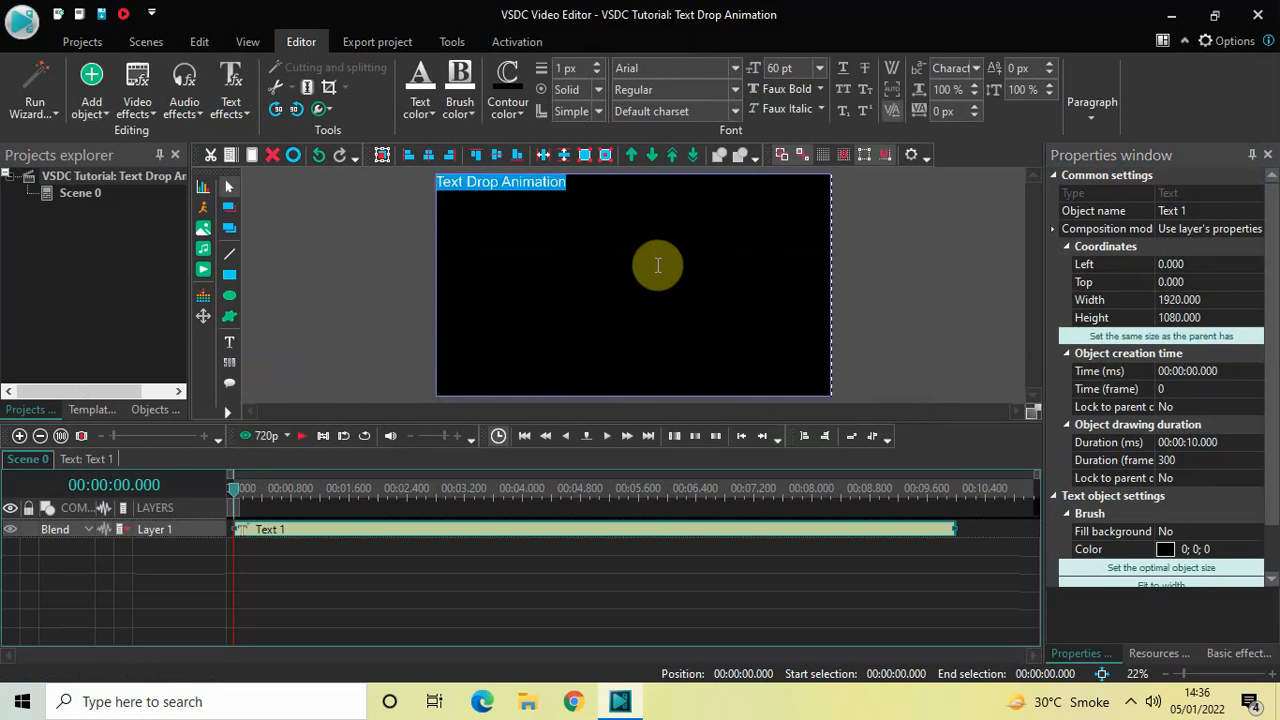
pyautogui.moveTo(667, 210)
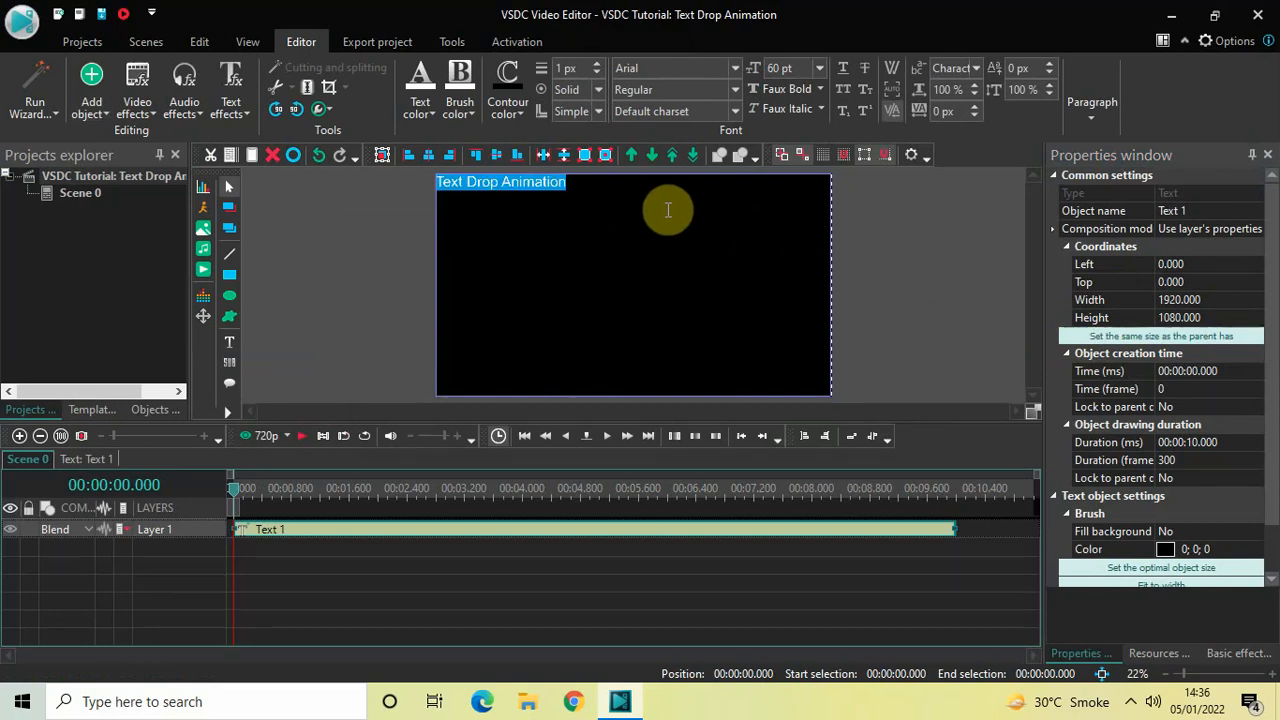
# Step: Center the title horizontally and vertically and set its font to Montserrat Black
pyautogui.click(1091, 107)
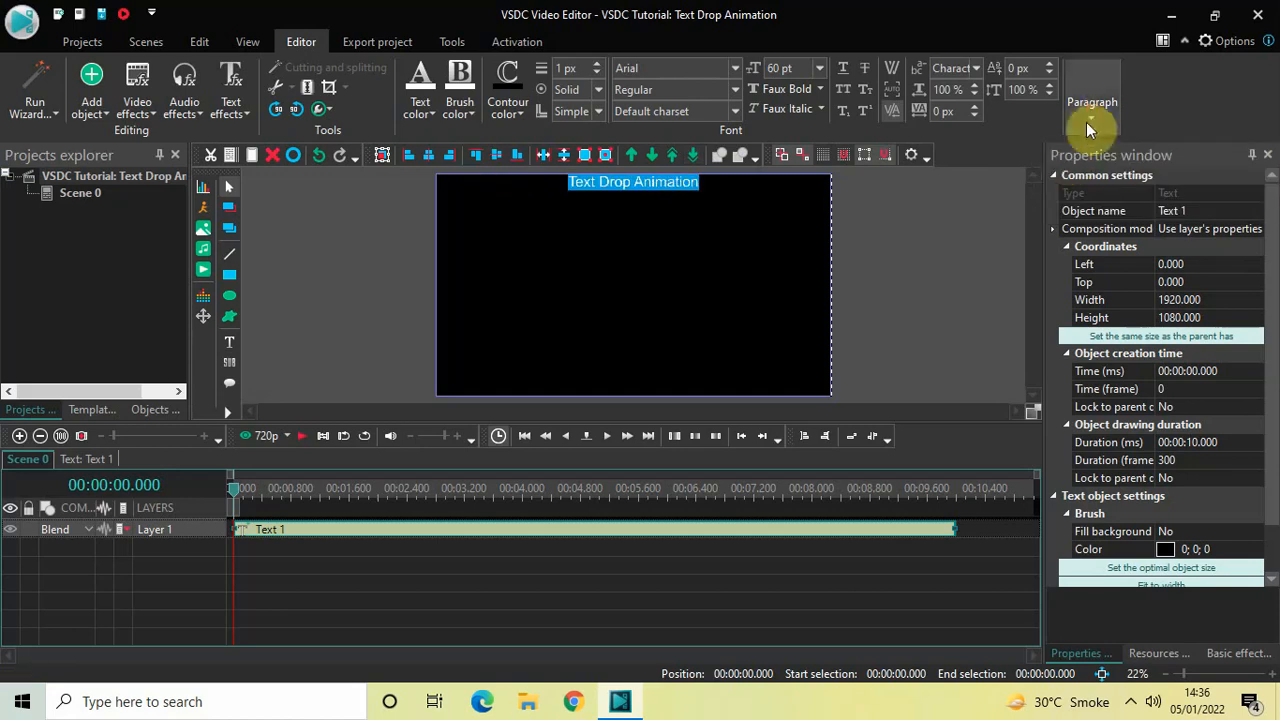
pyautogui.click(1092, 101)
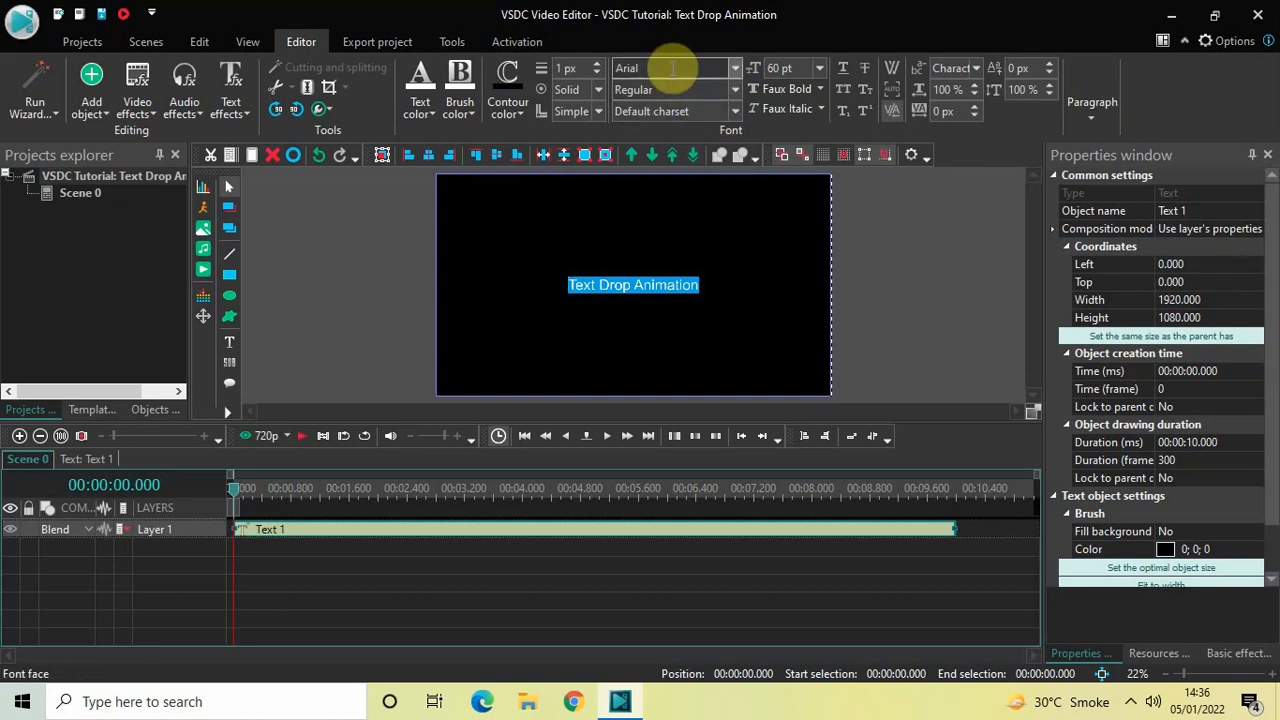
pyautogui.write('Montserrat Black')
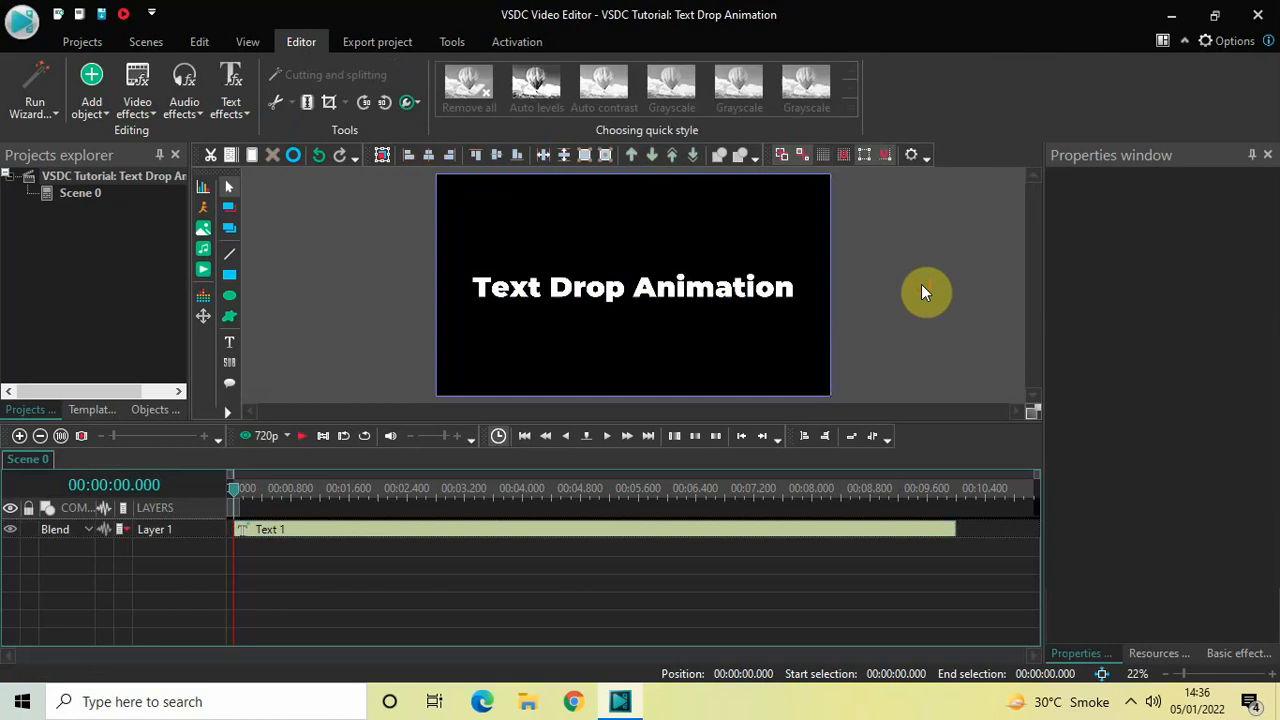
# Step: Select the Text 1 object on the timeline
pyautogui.click(590, 529)
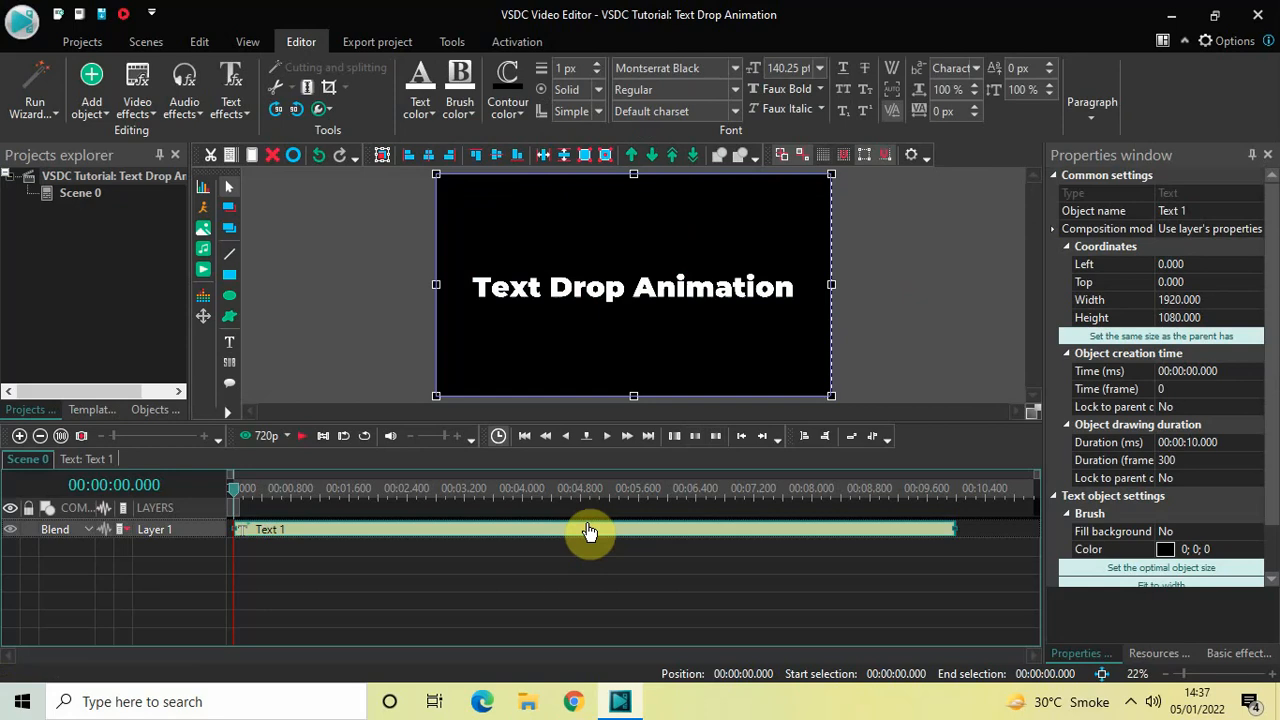
pyautogui.moveTo(637, 585)
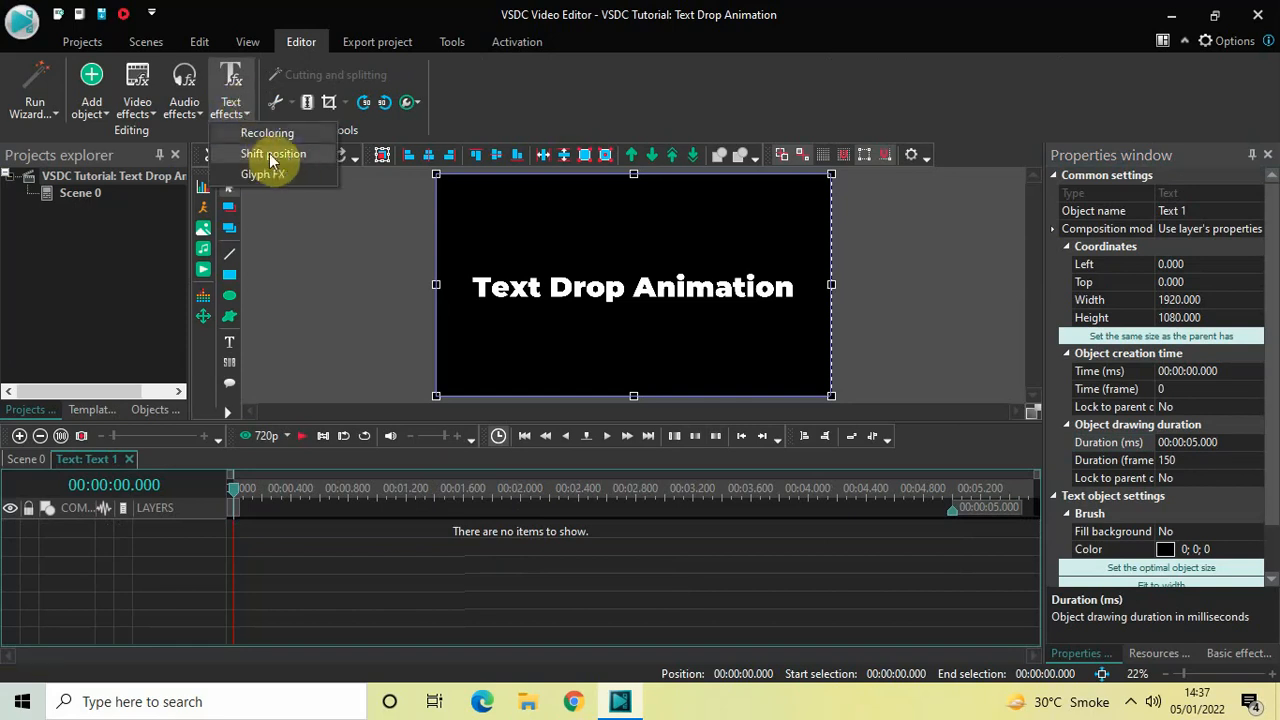
# Step: Add a TextShiftPosition effect to the title and set its glyph angle to 90°
pyautogui.click(273, 153)
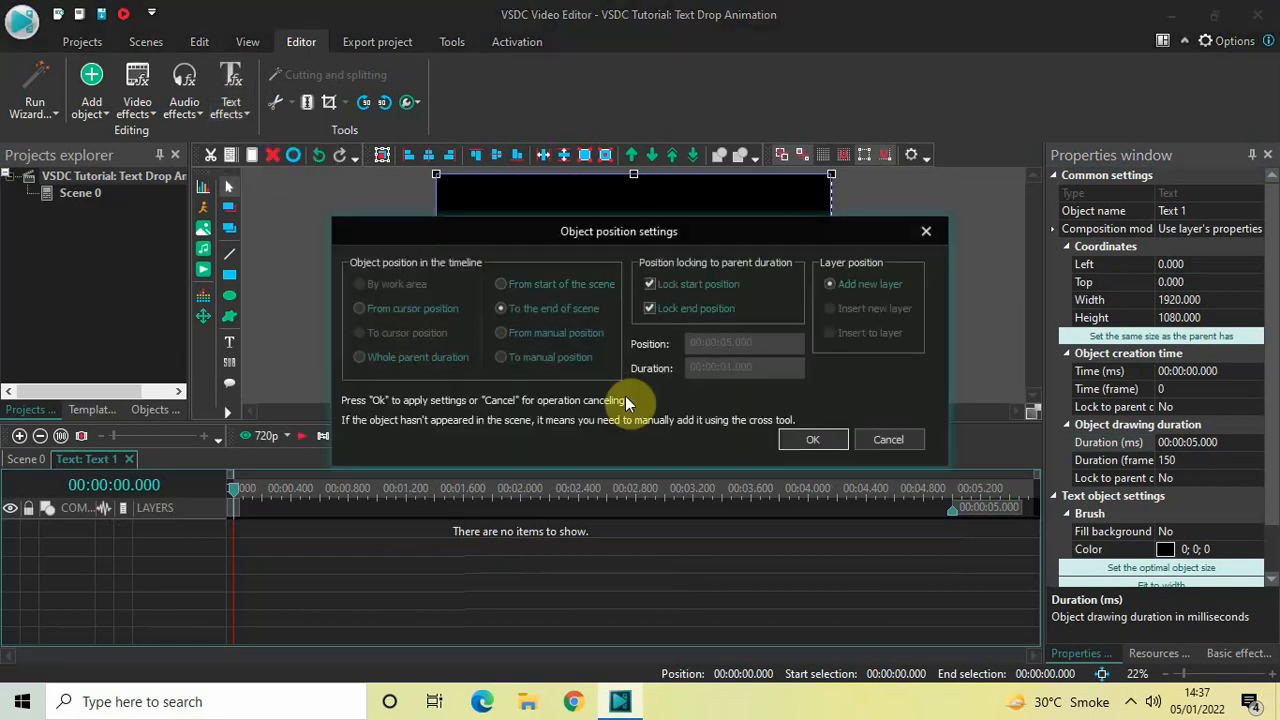
pyautogui.click(813, 439)
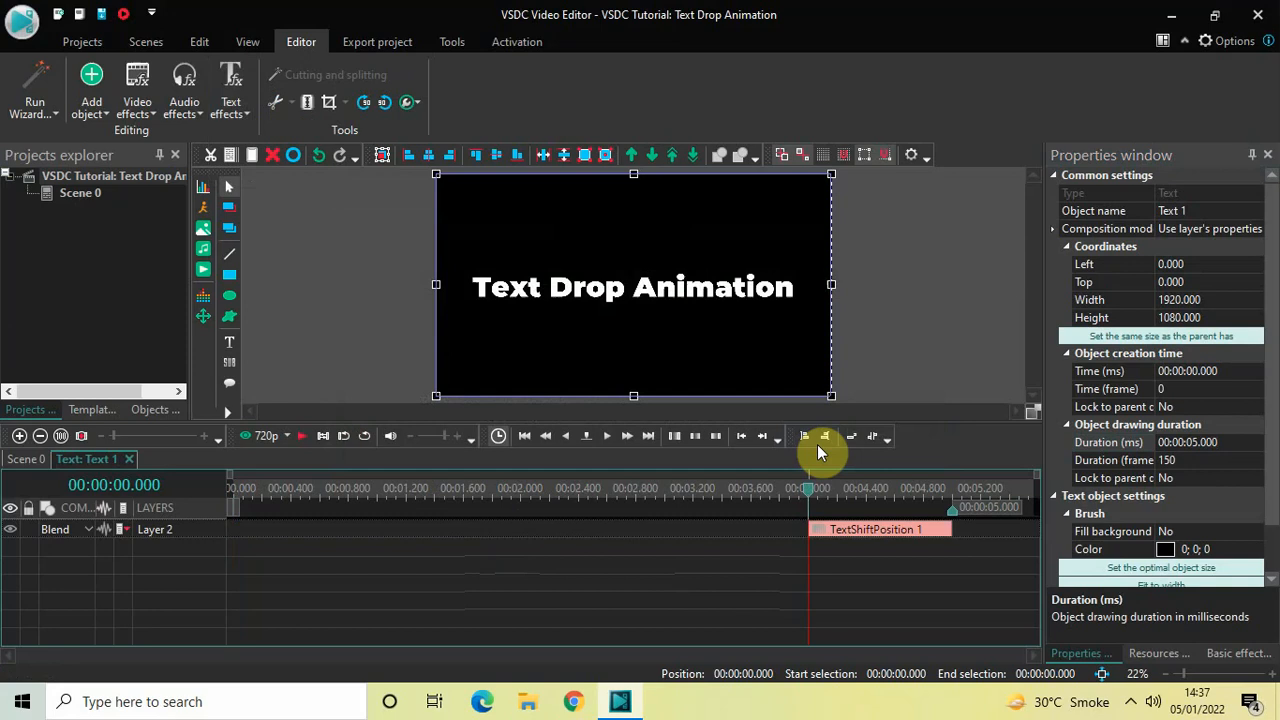
pyautogui.click(878, 528)
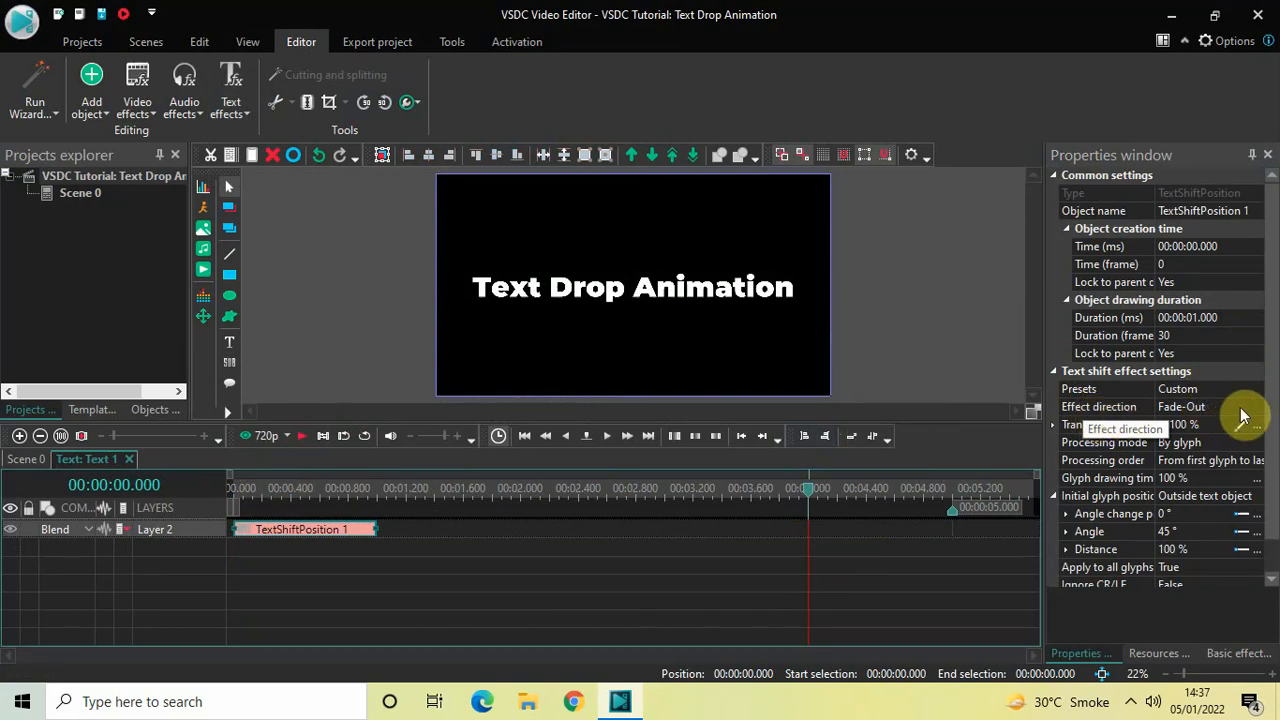
pyautogui.moveTo(1255, 413)
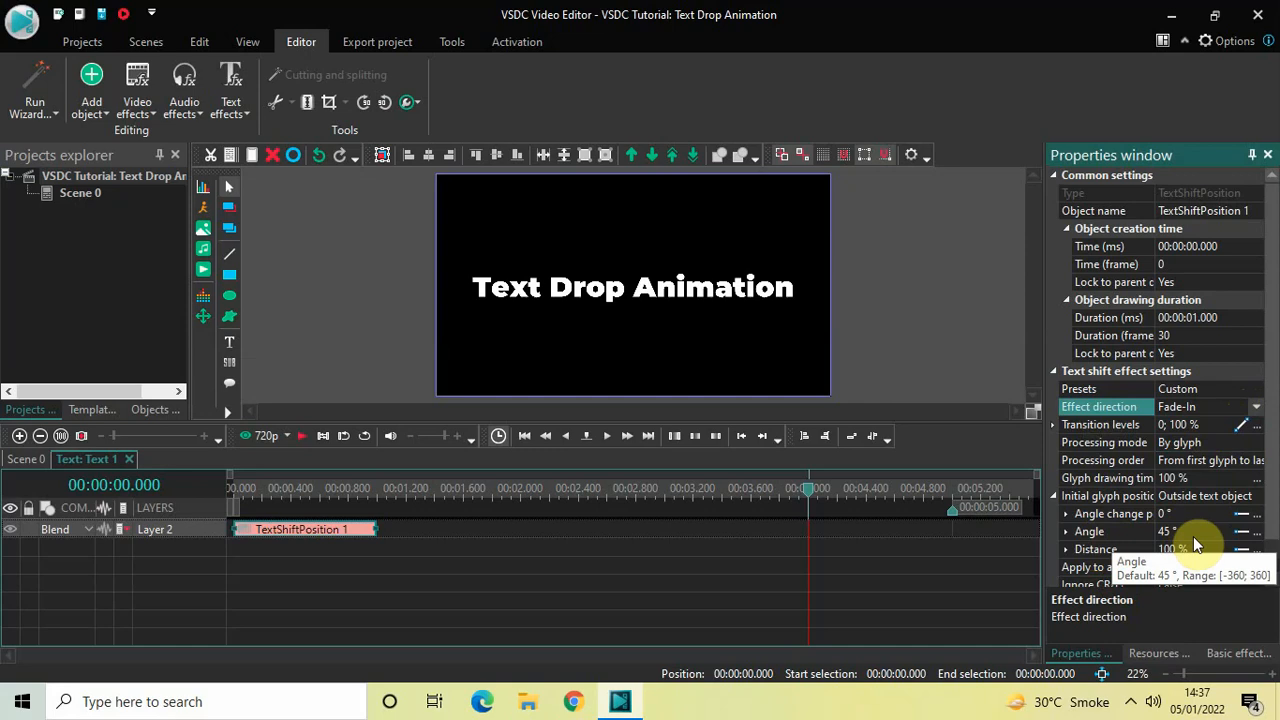
pyautogui.click(1089, 531)
pyautogui.write('90')
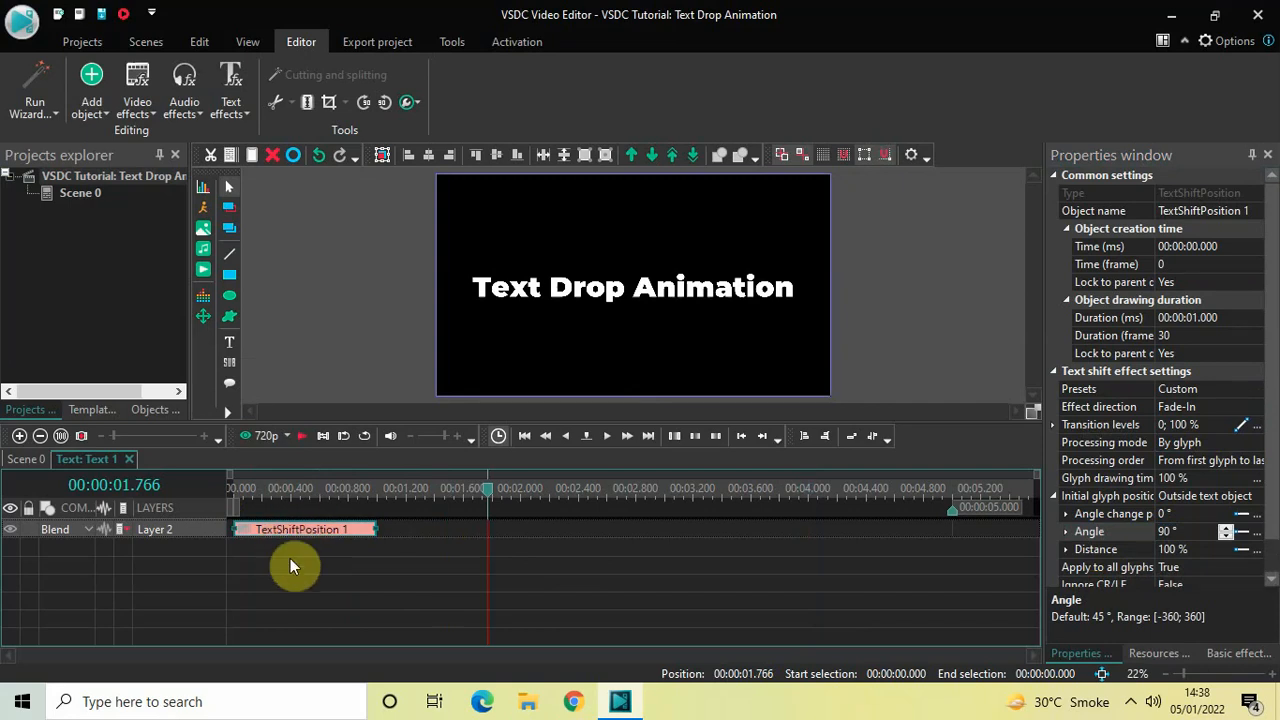
pyautogui.moveTo(803, 563)
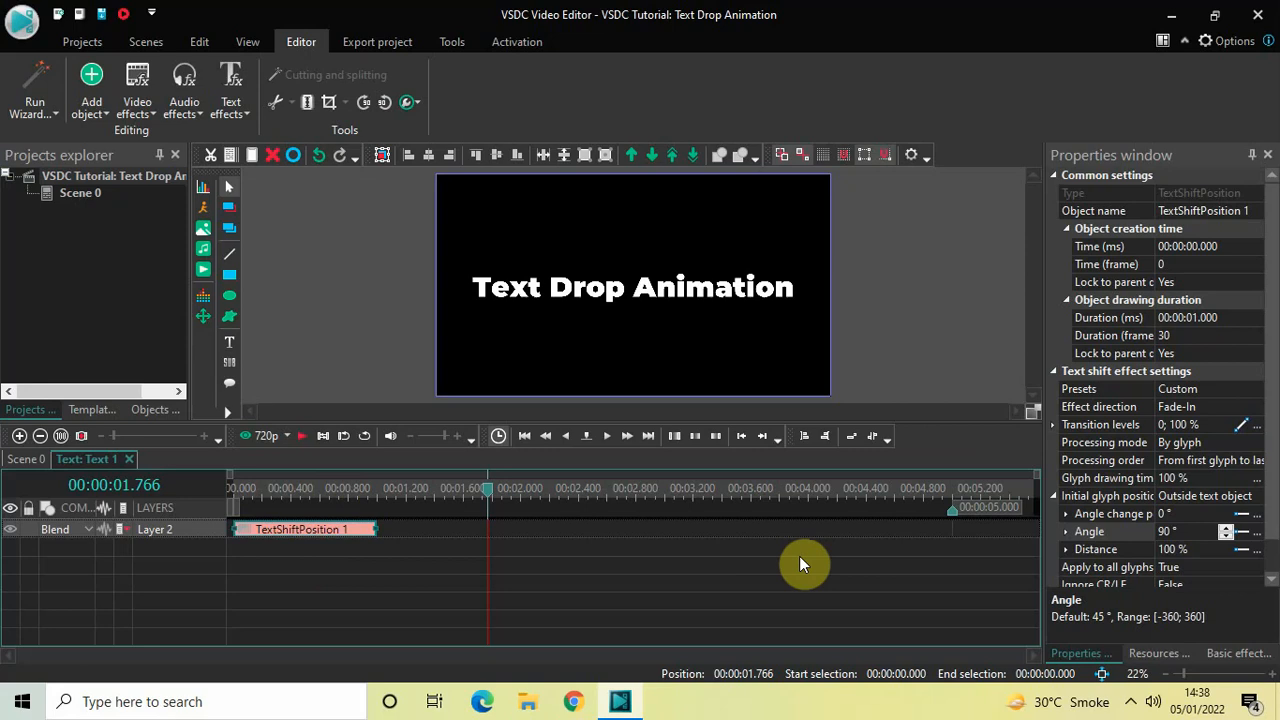
# Step: Set TextShiftPosition 1's duration to 00:00:02.000
pyautogui.click(1108, 317)
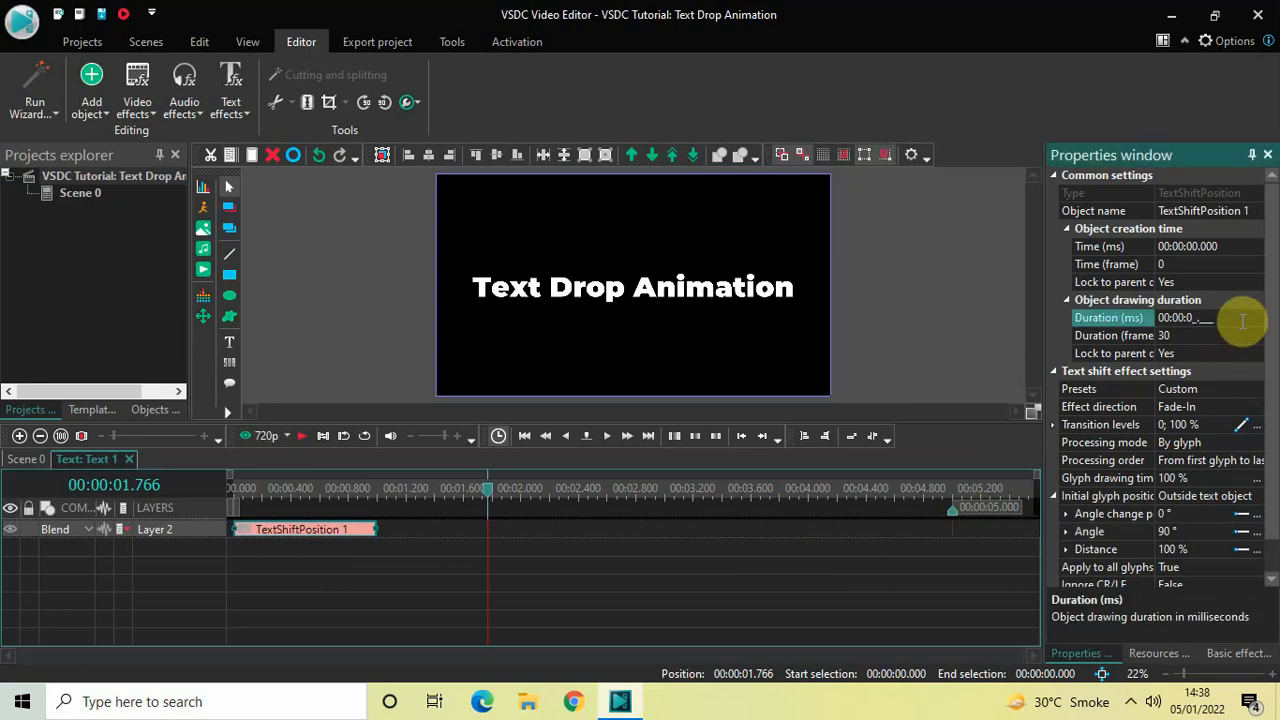
pyautogui.write('02.000')
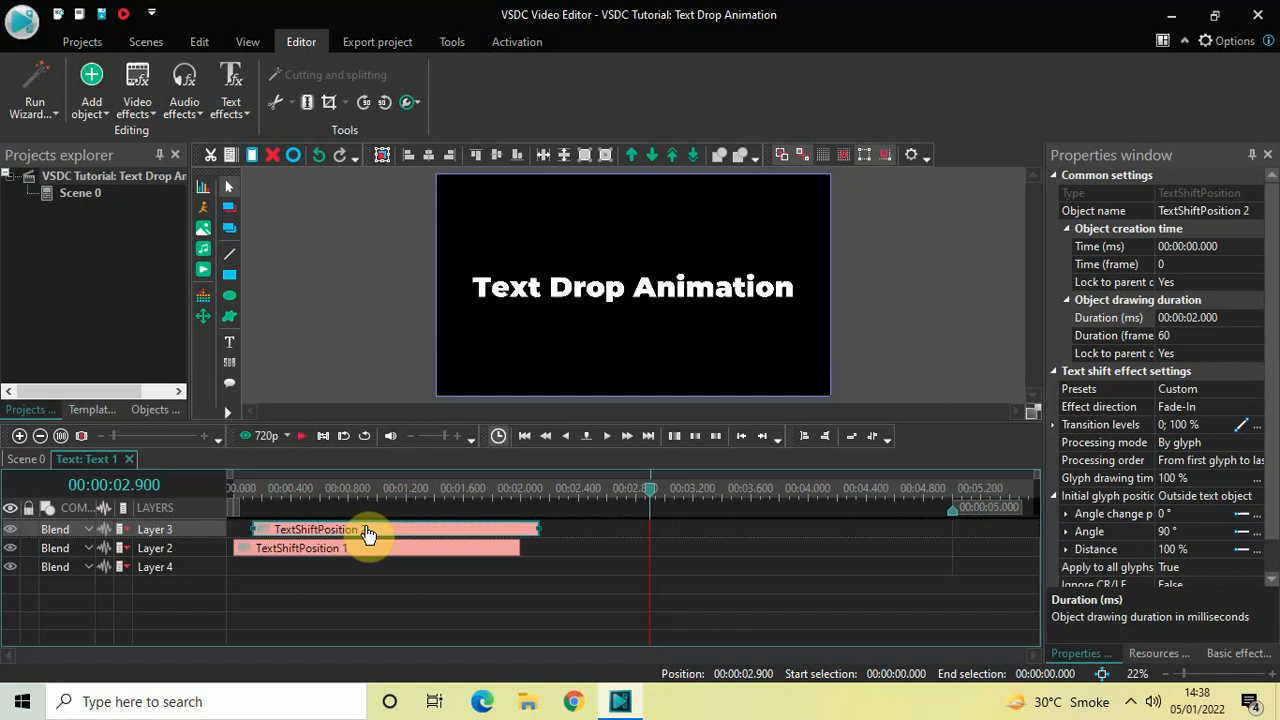
# Step: Move TextShiftPosition 2 to start at 3 s, with Fade-Out direction at 270°
pyautogui.moveTo(370, 529); pyautogui.dragTo(685, 529)
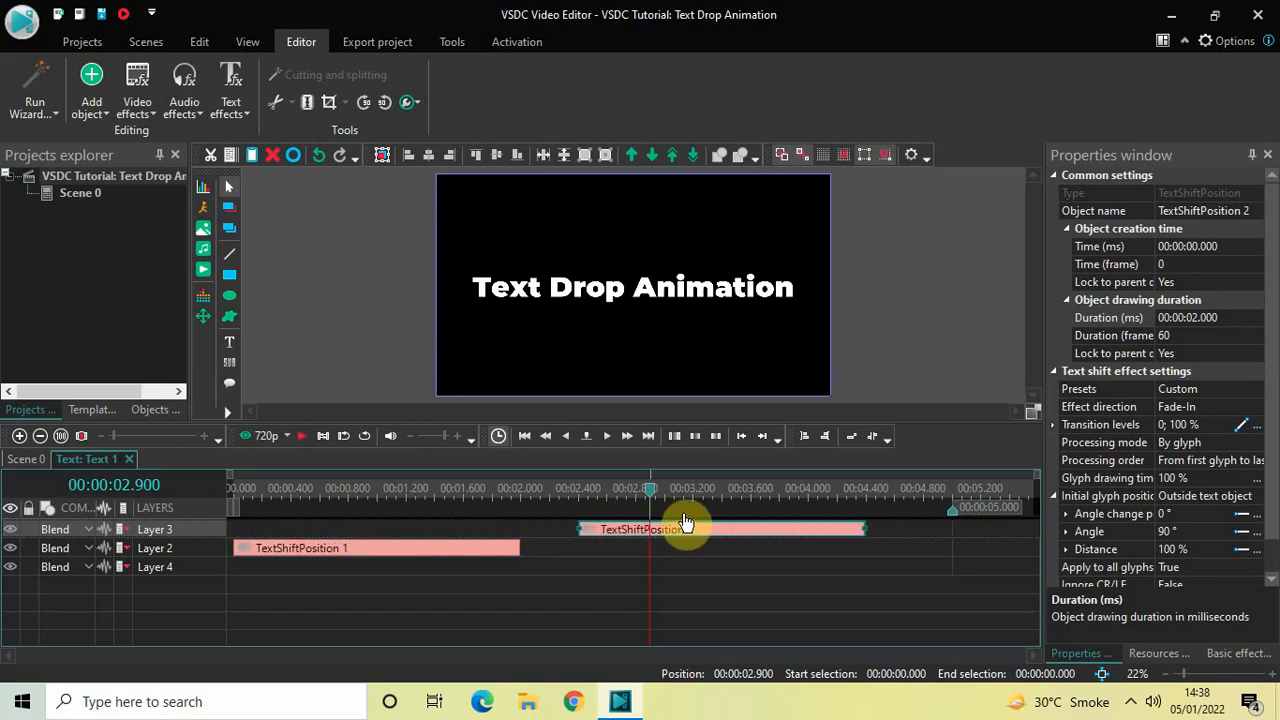
pyautogui.moveTo(685, 529); pyautogui.dragTo(770, 529)
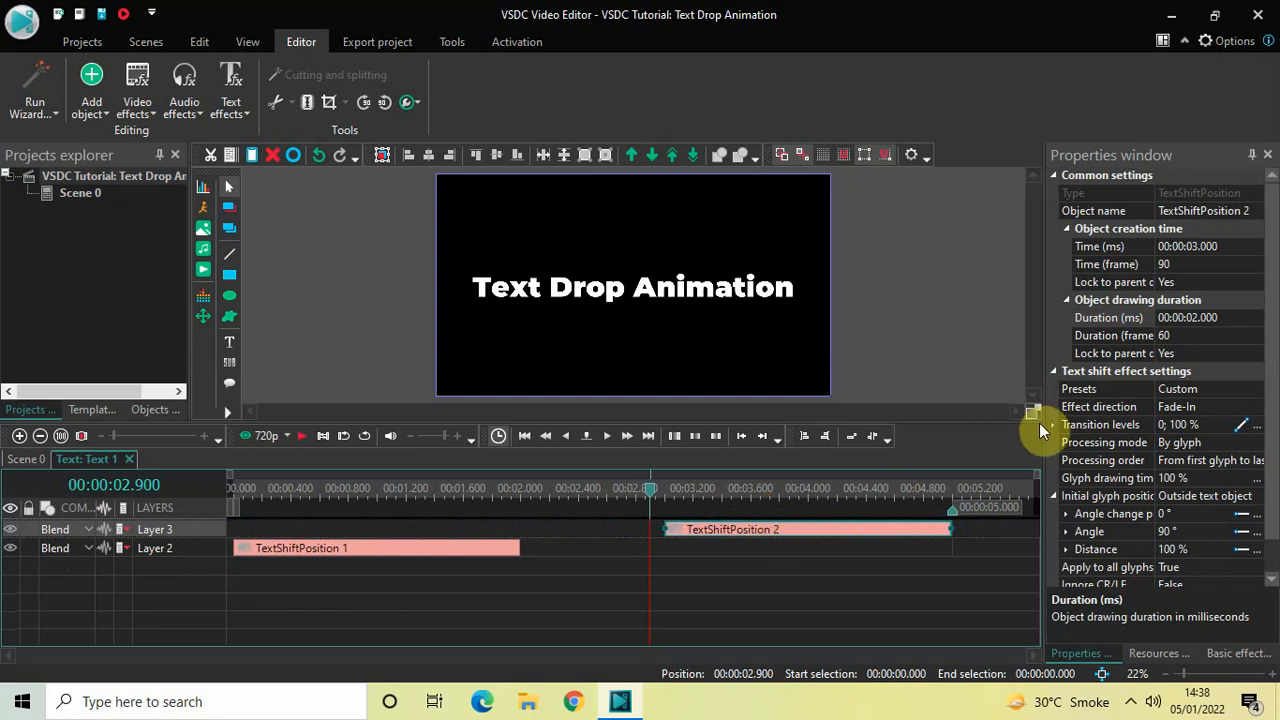
pyautogui.moveTo(828, 571)
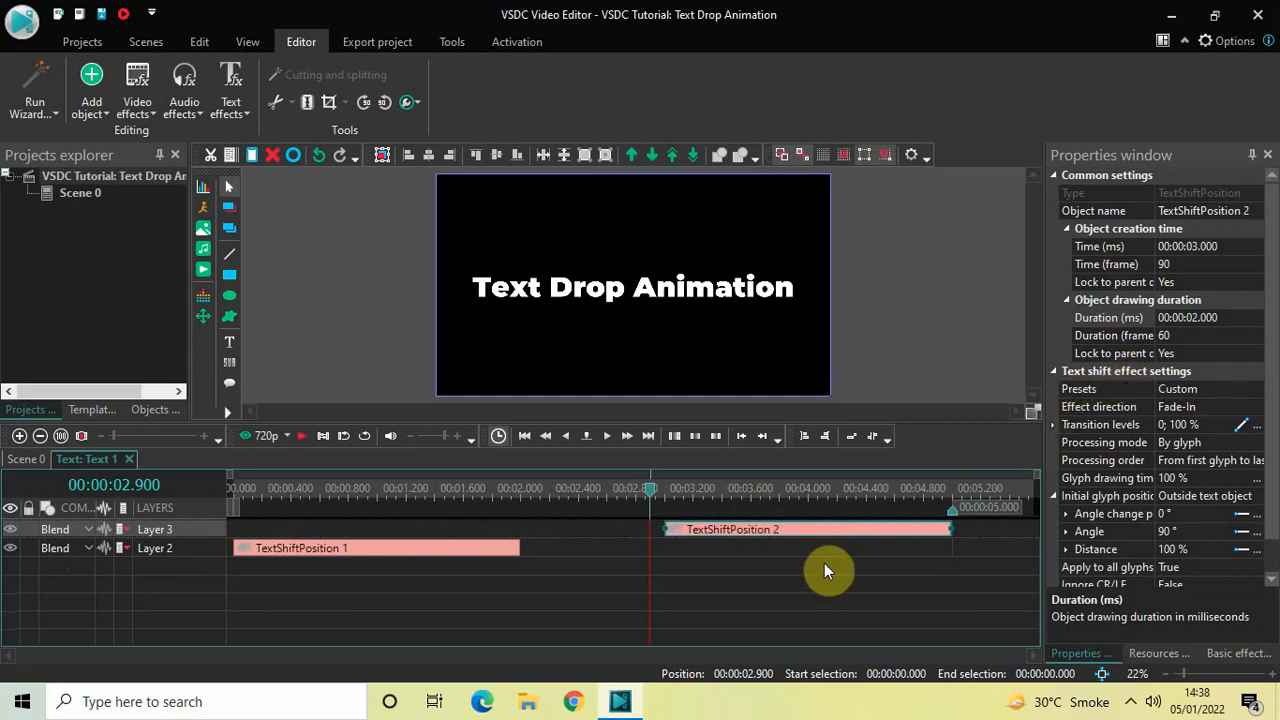
pyautogui.moveTo(857, 566)
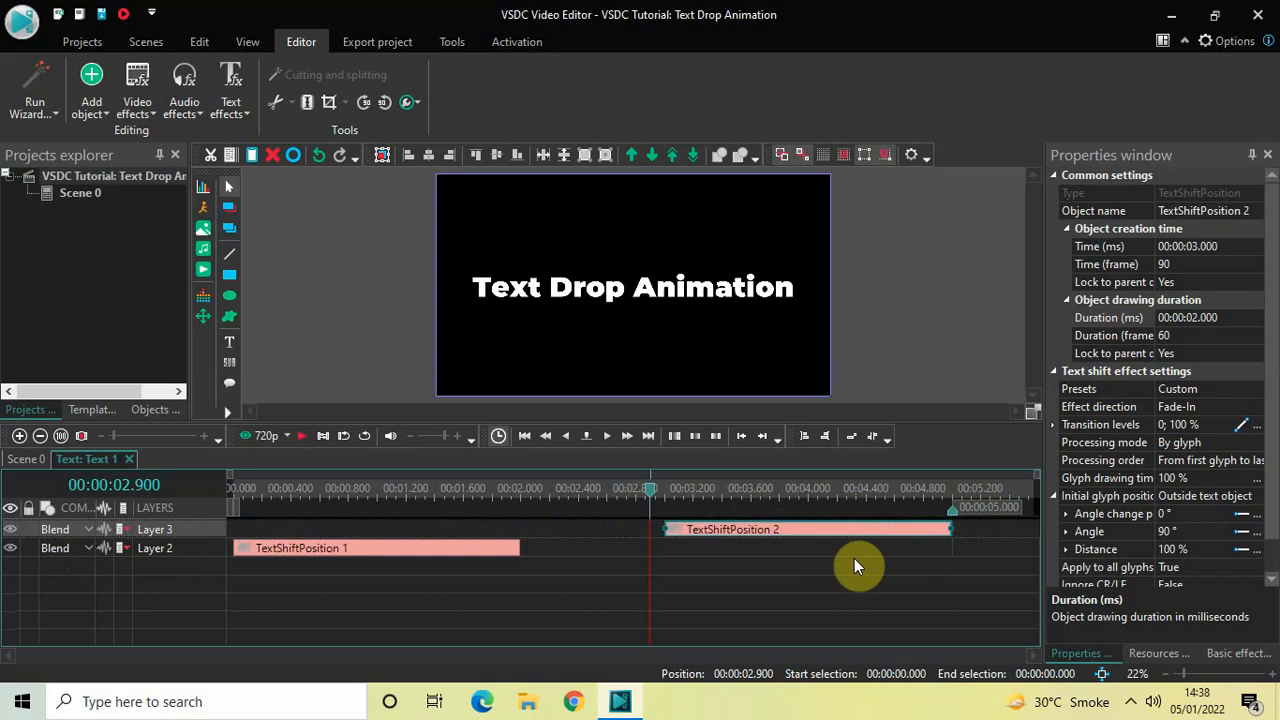
pyautogui.moveTo(1203, 413)
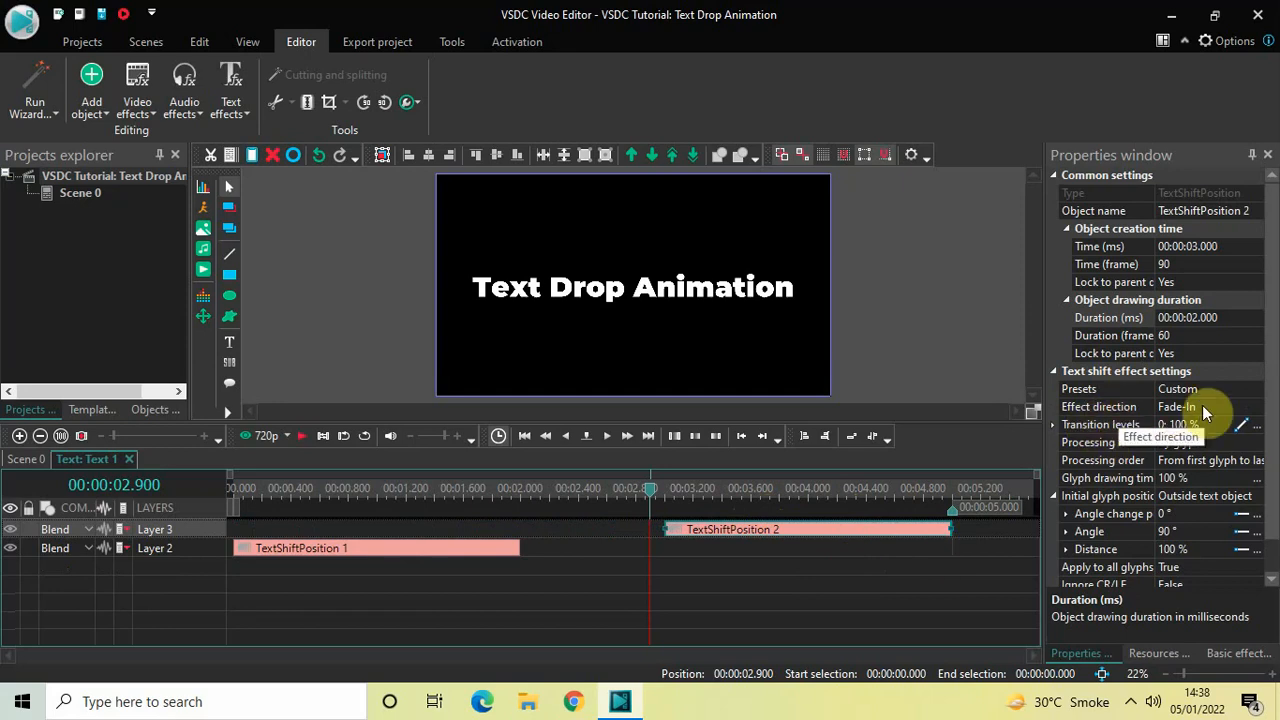
pyautogui.click(1099, 406)
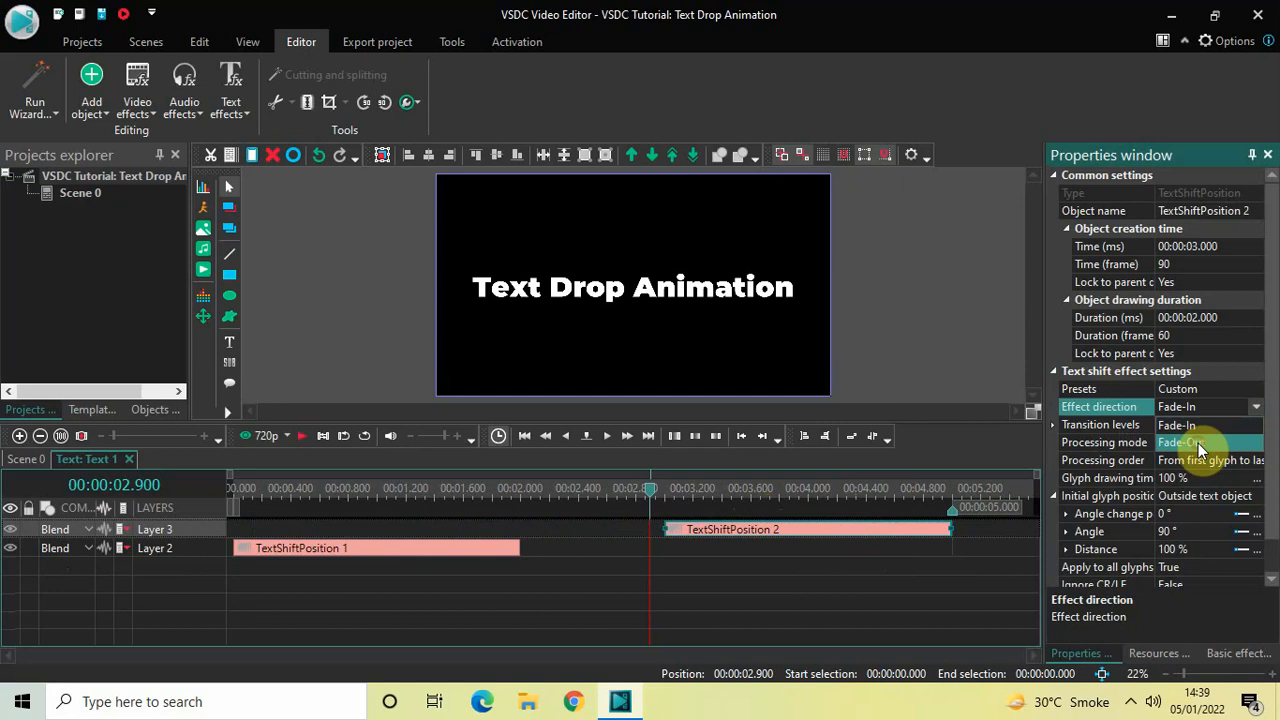
pyautogui.click(1205, 406)
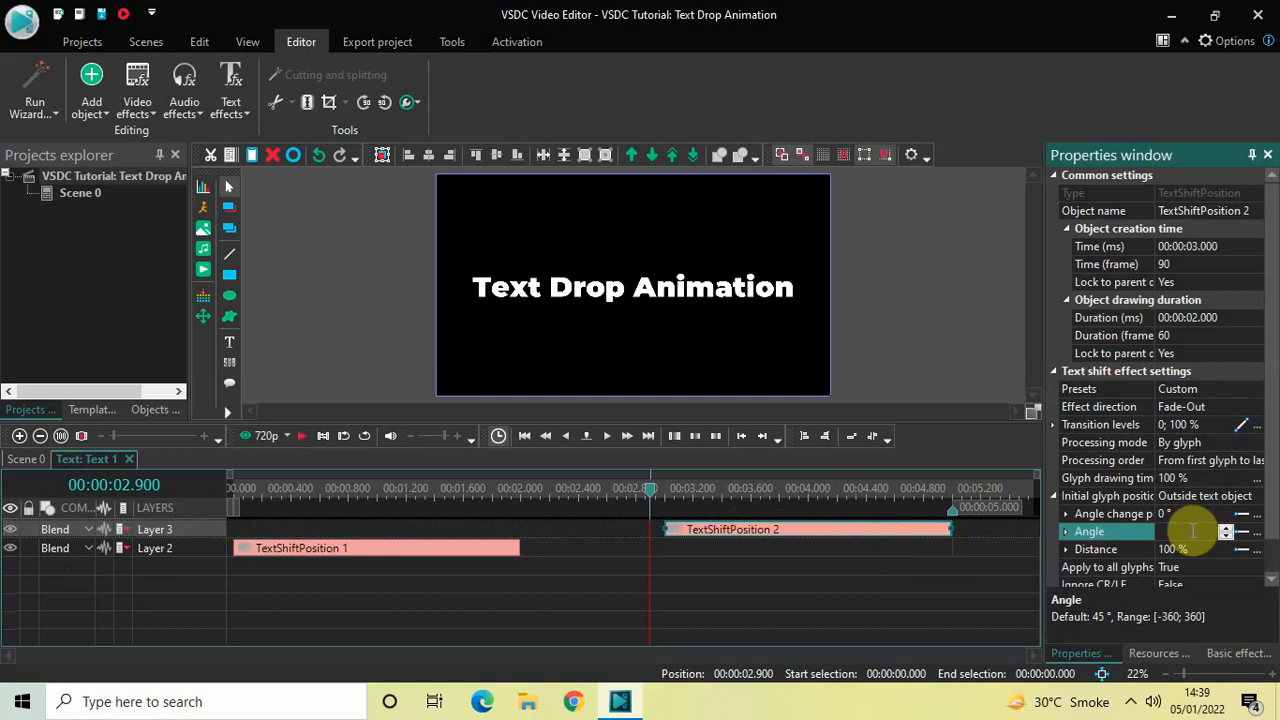
pyautogui.write('270')
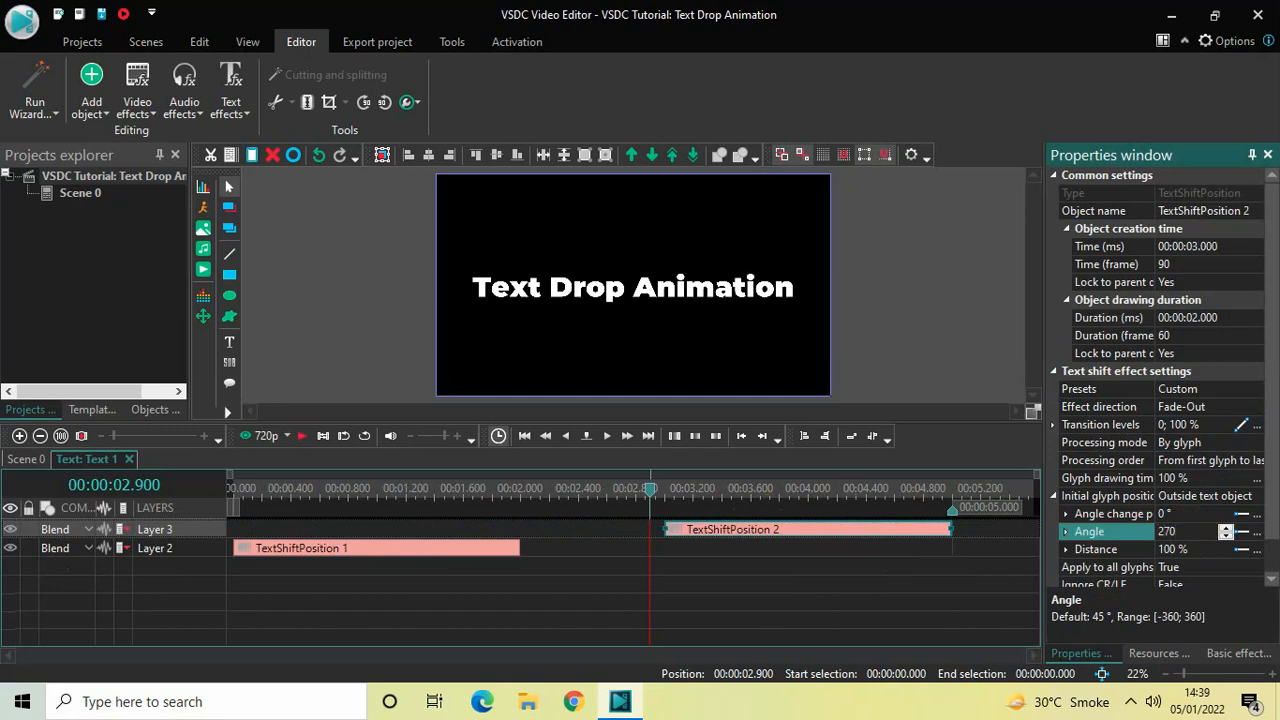
pyautogui.moveTo(930, 573)
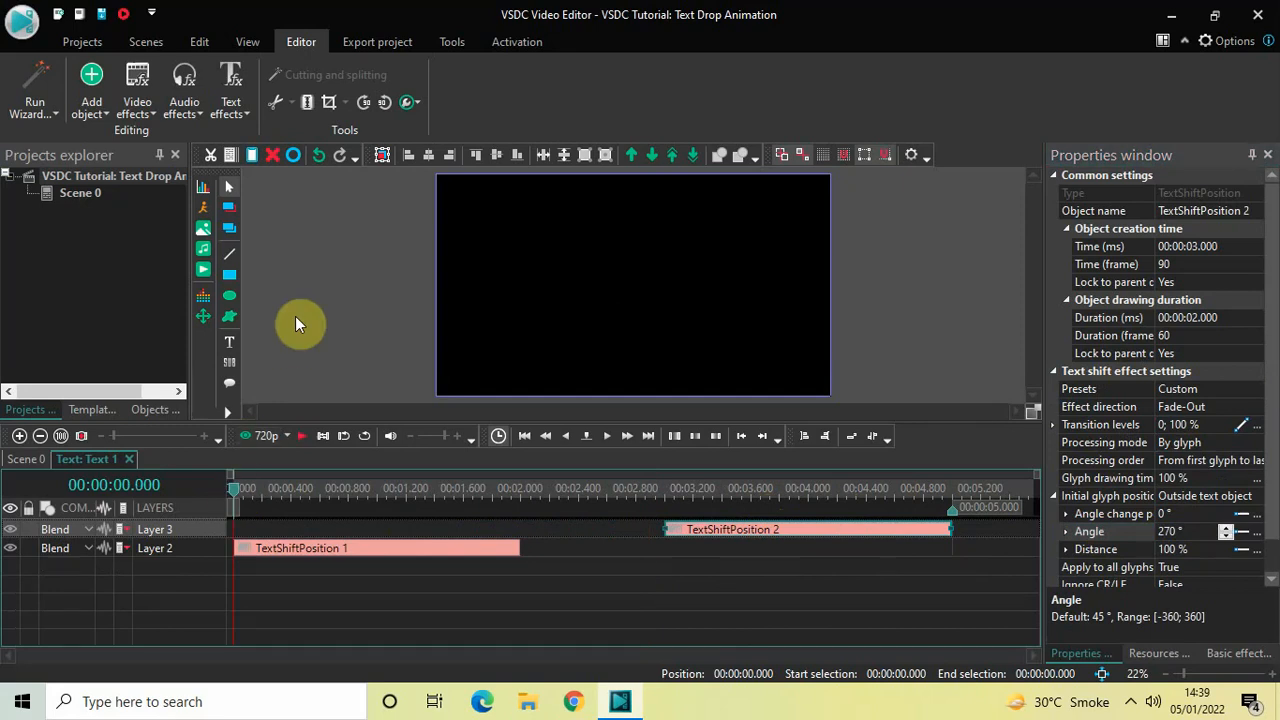
pyautogui.click(606, 435)
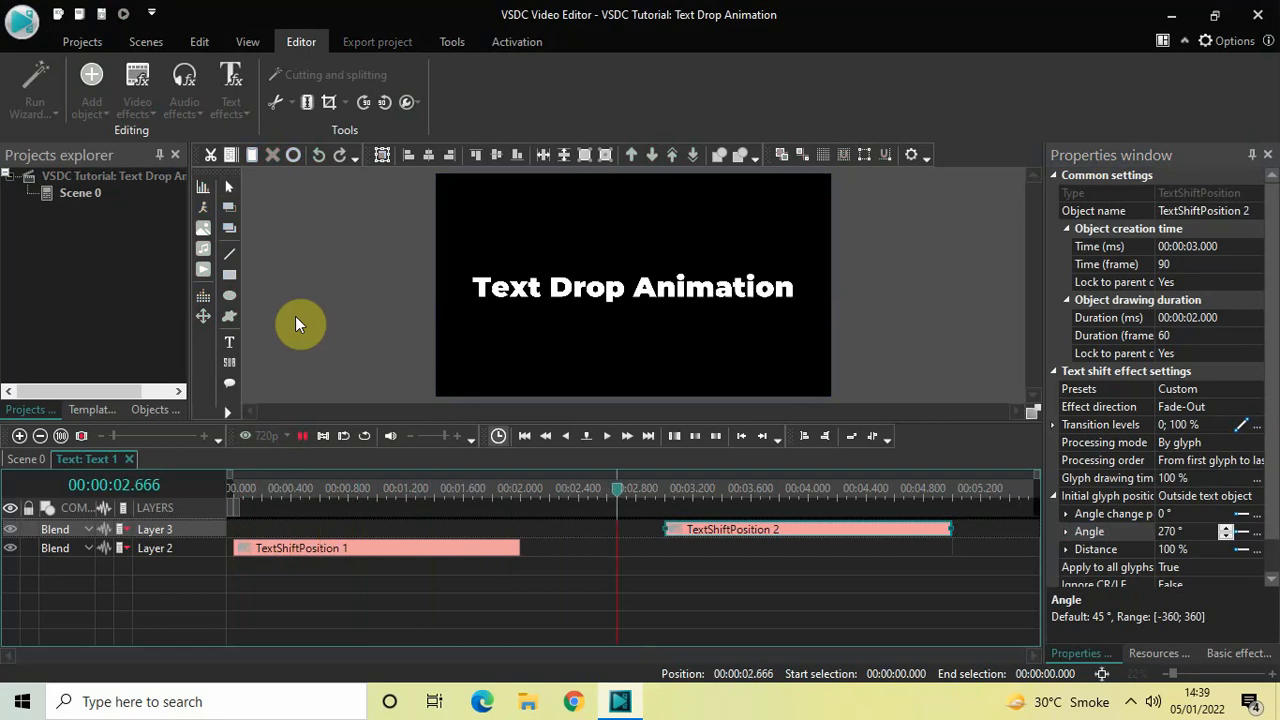
pyautogui.click(889, 489)
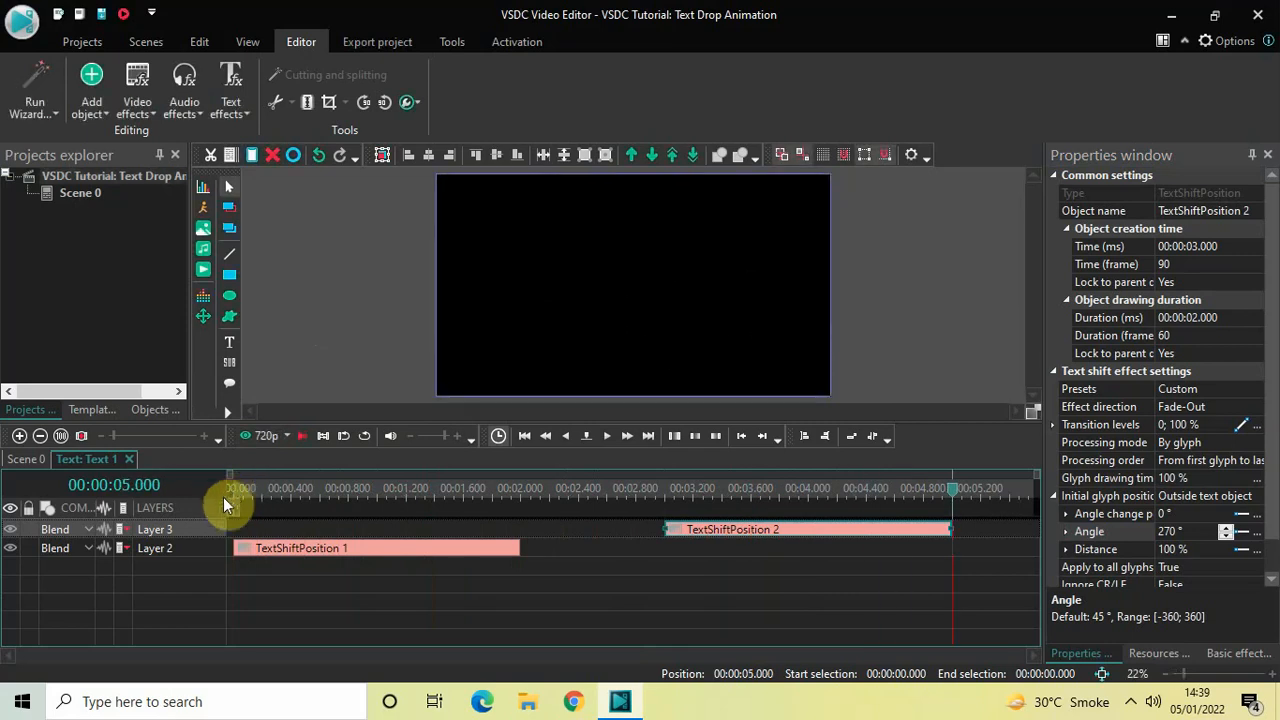
pyautogui.click(232, 490)
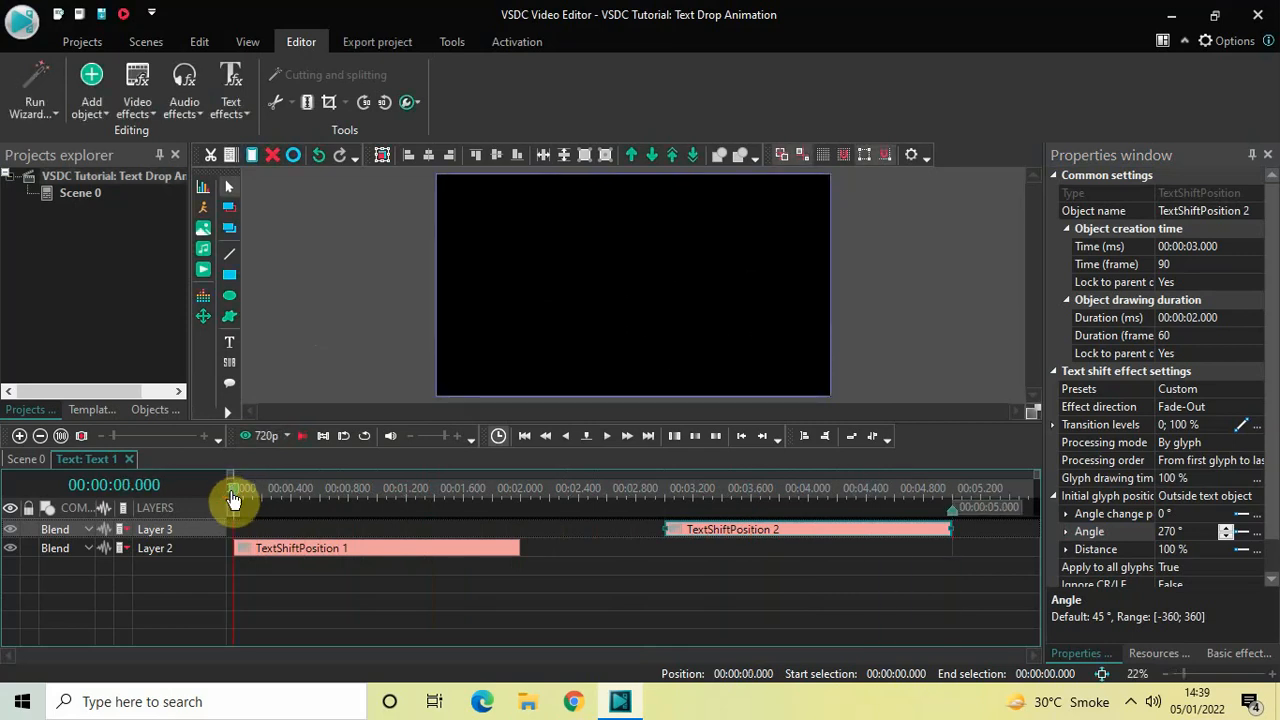
pyautogui.click(606, 435)
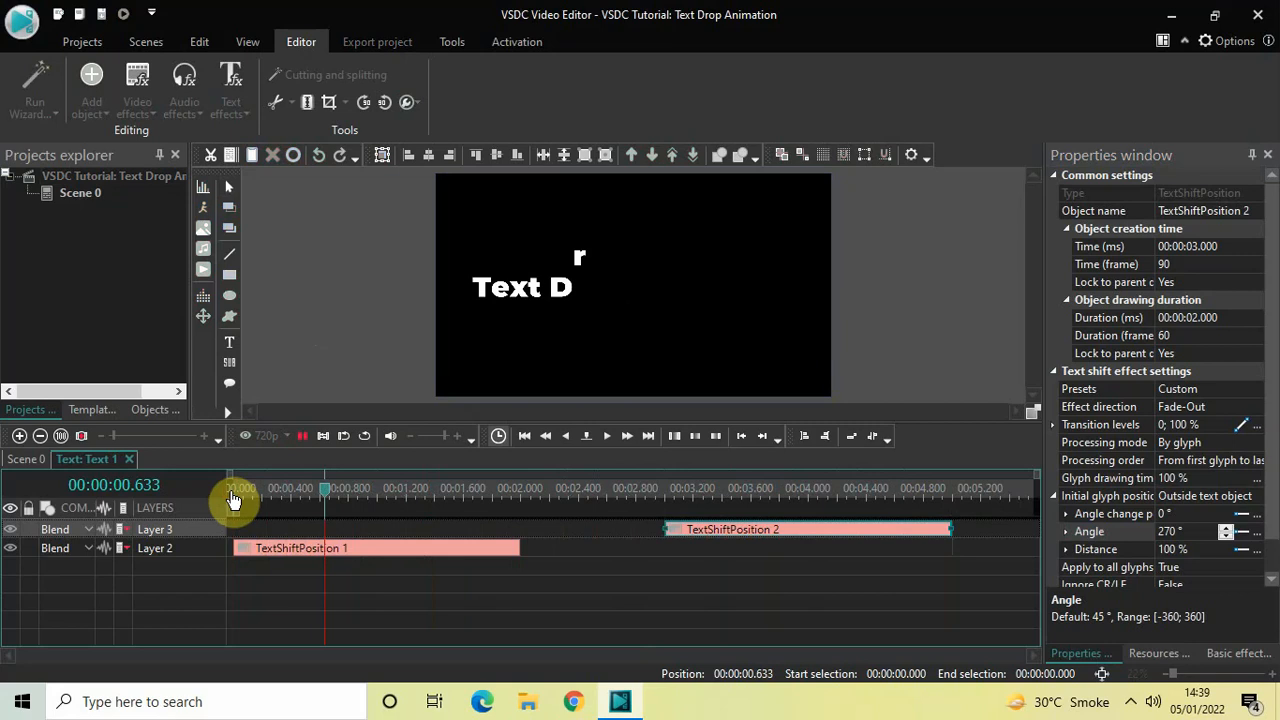